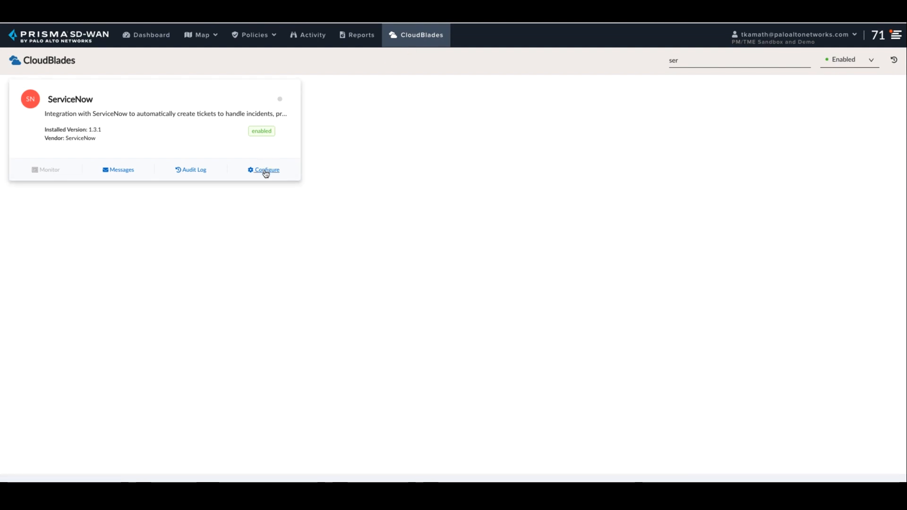
- Open the ServiceNow CloudBlade's settings and review its URL, credentials, poll interval and event codes
left_click(266, 169)
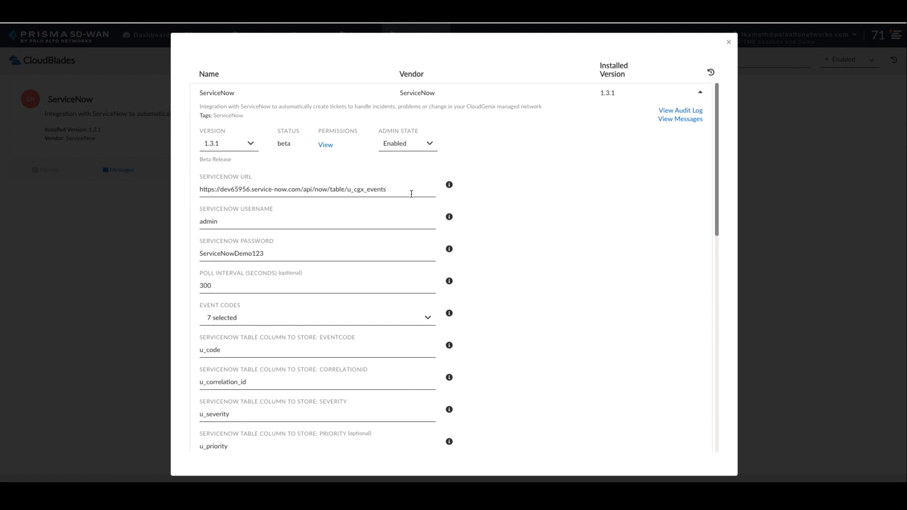
mouse_move(410, 226)
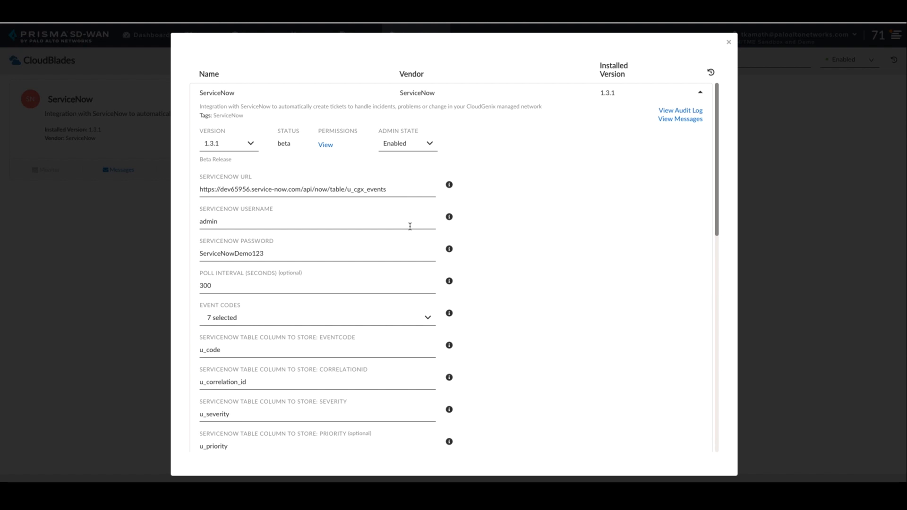
mouse_move(408, 251)
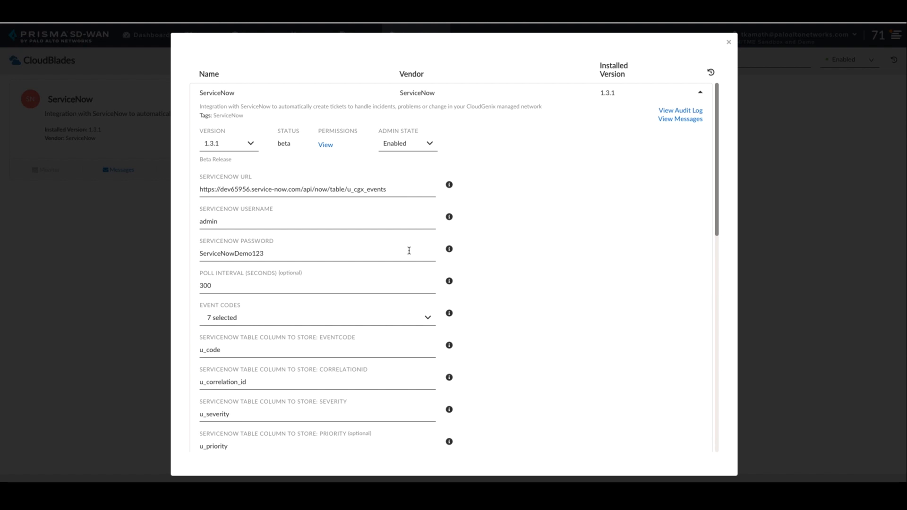
scroll("down", 3)
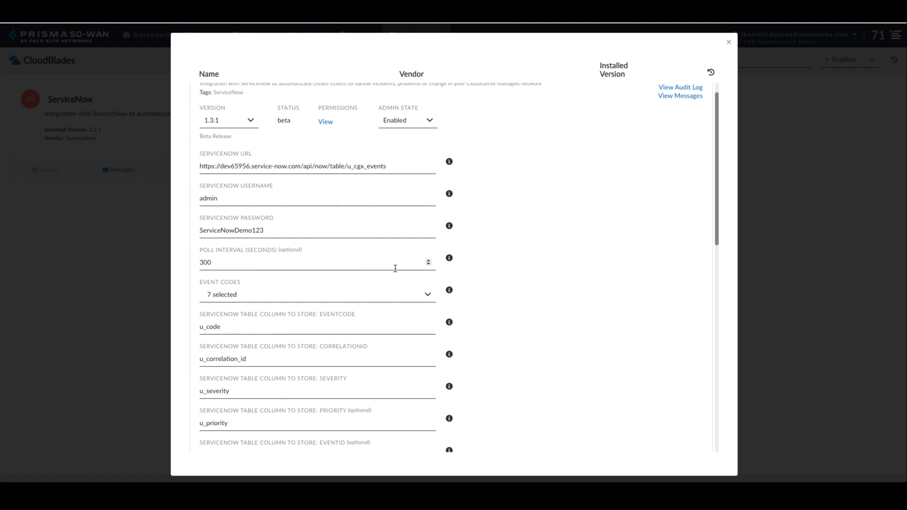
- Check FLAP_RATE_EXCEEDED in the Event Codes list, bringing the selection to eight codes
left_click(316, 294)
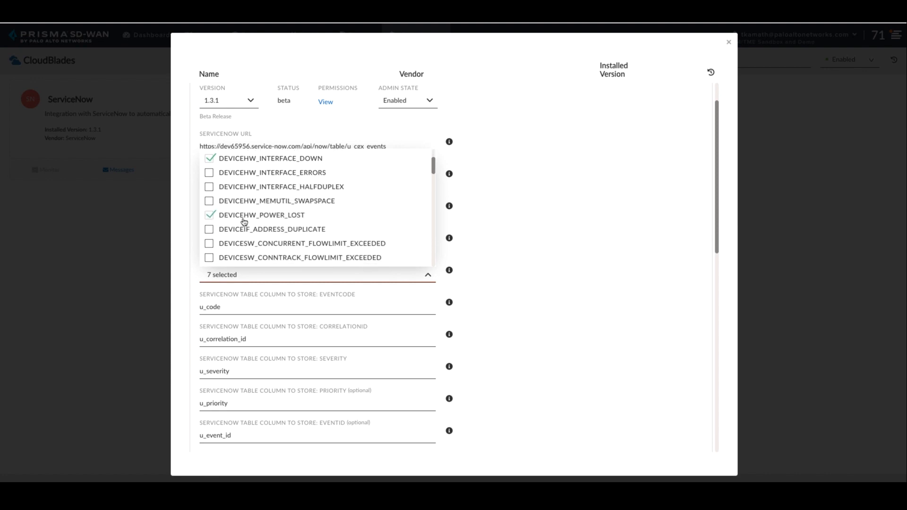
scroll("down", 3)
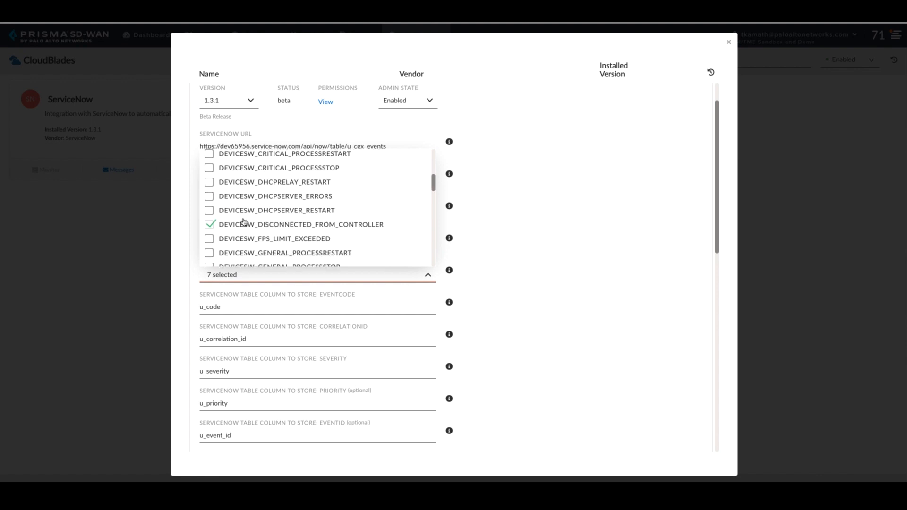
scroll("down", 3)
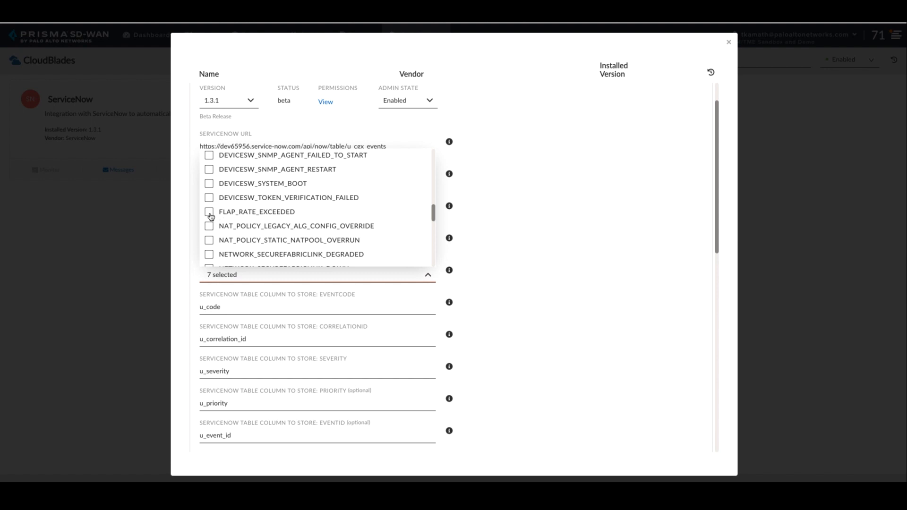
left_click(209, 211)
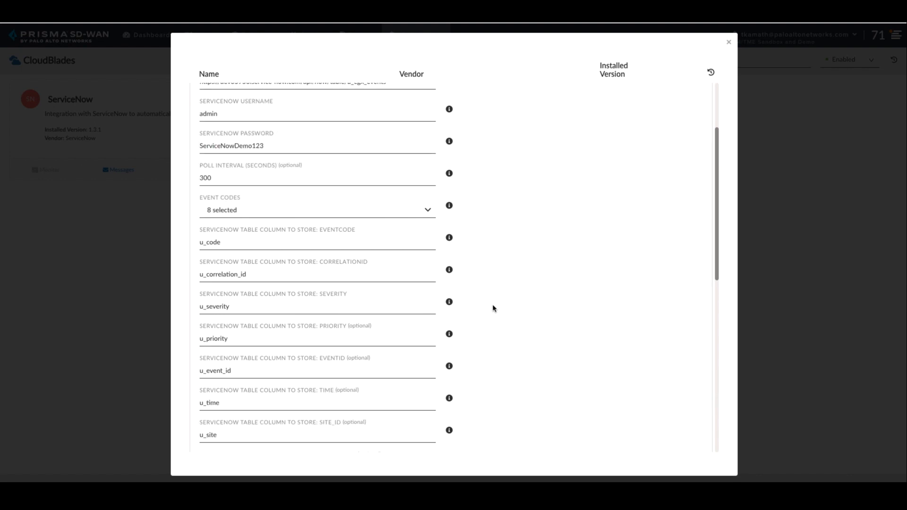
- Scroll past the ServiceNow table column mapping fields and save the CloudBlade configuration
scroll("down", 3)
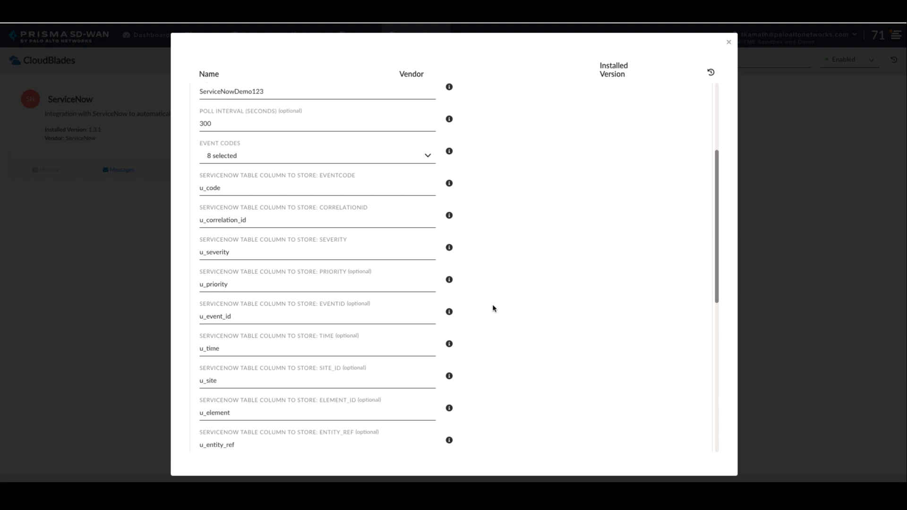
scroll("down", 3)
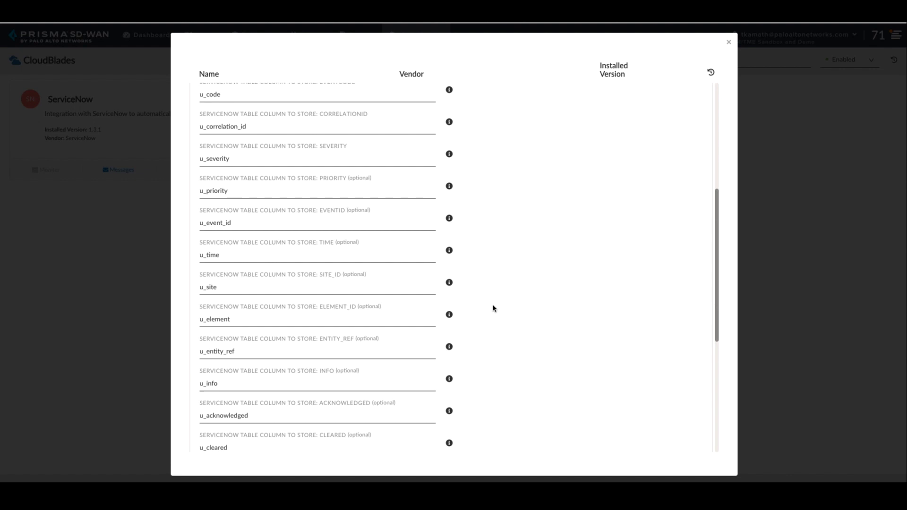
scroll("down", 3)
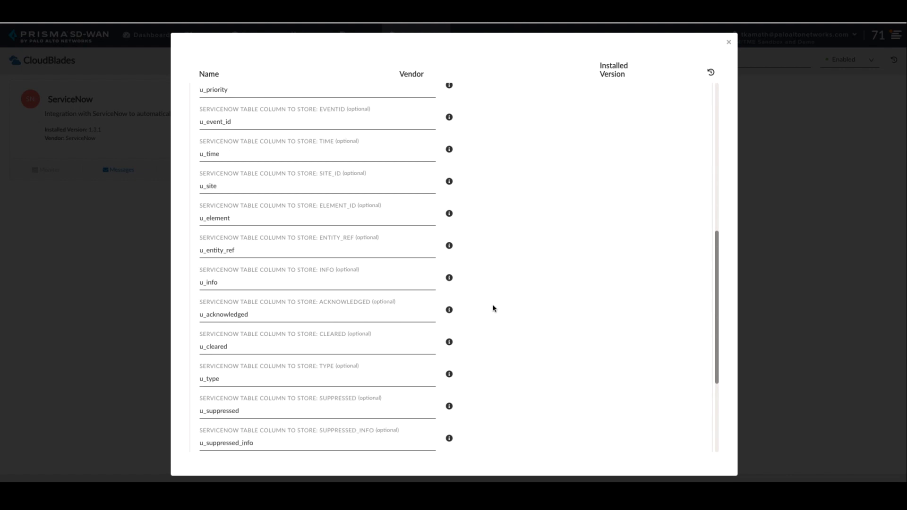
scroll("down", 3)
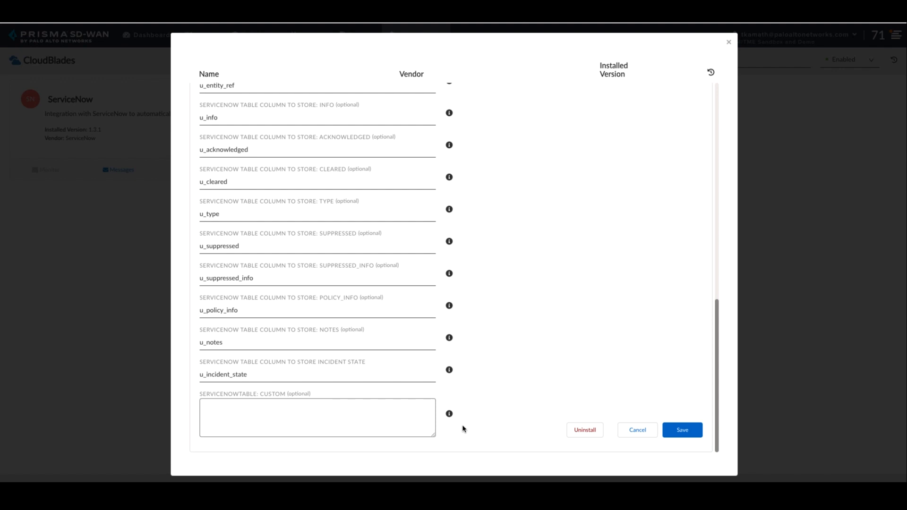
left_click(681, 430)
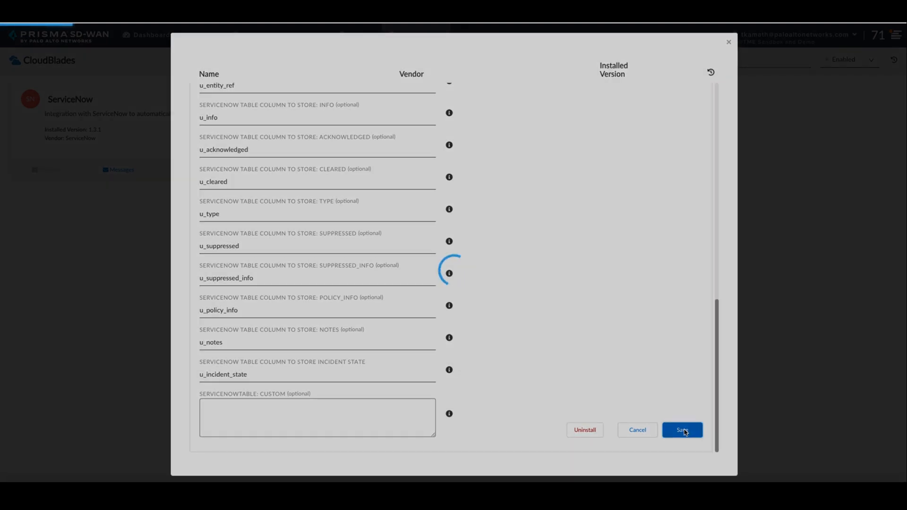
left_click(681, 430)
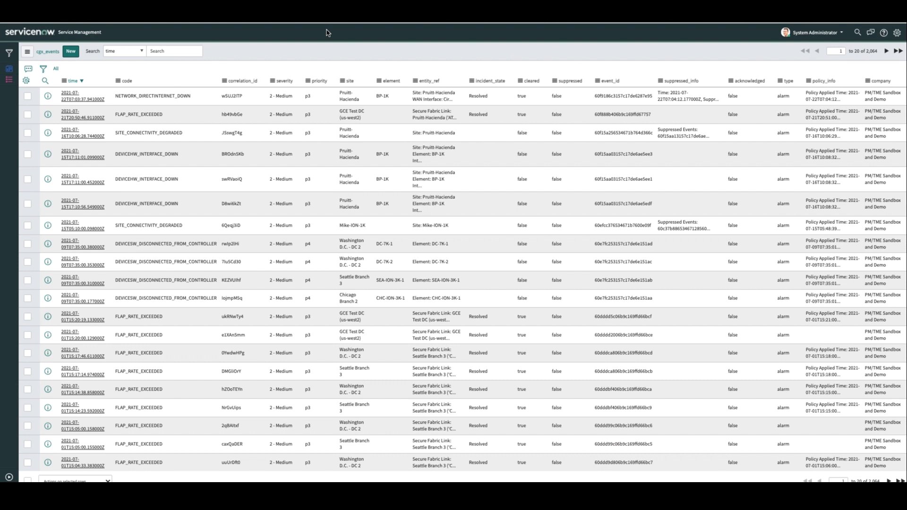
mouse_move(330, 69)
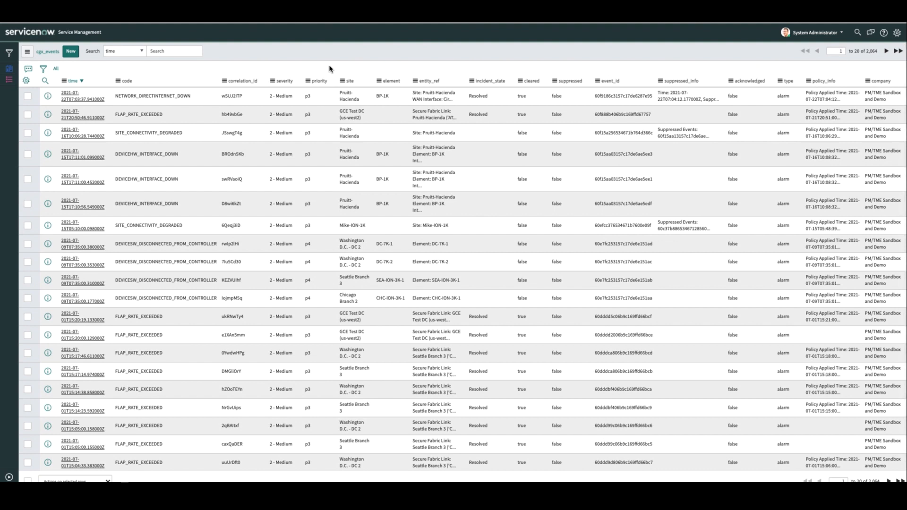
mouse_move(451, 114)
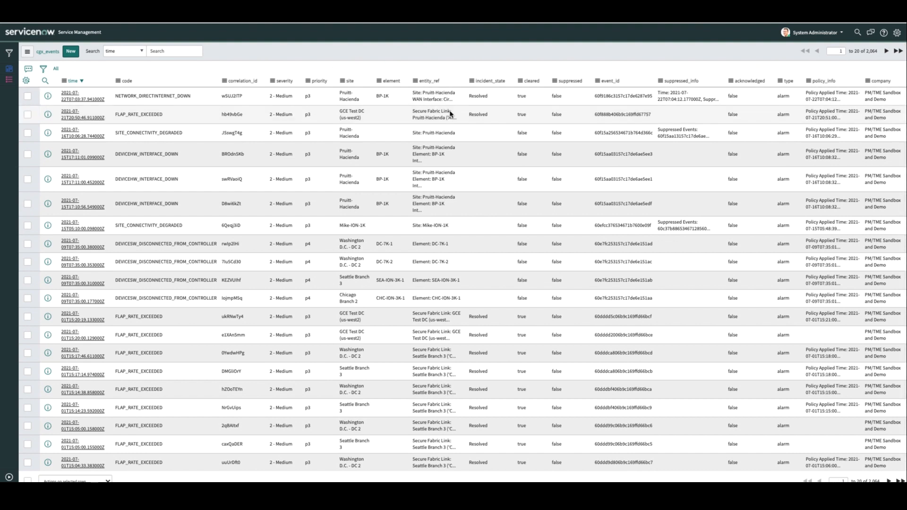
mouse_move(477, 141)
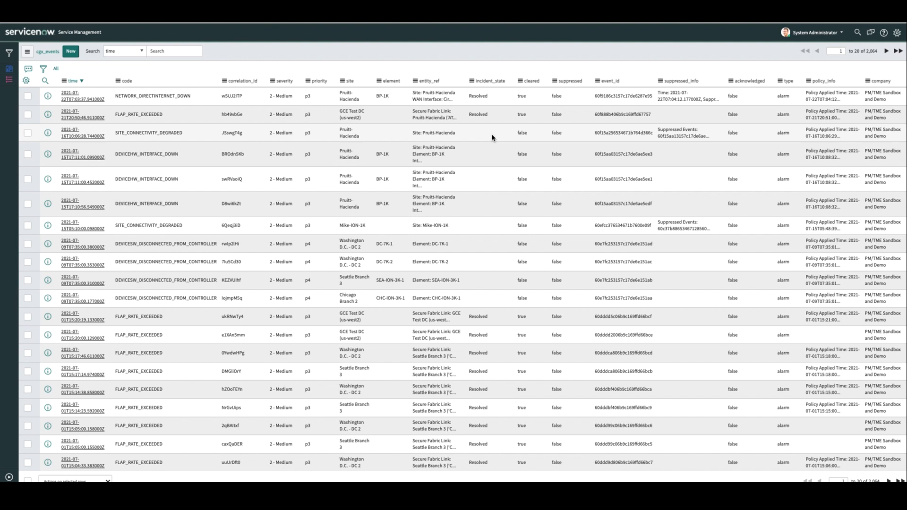
mouse_move(479, 124)
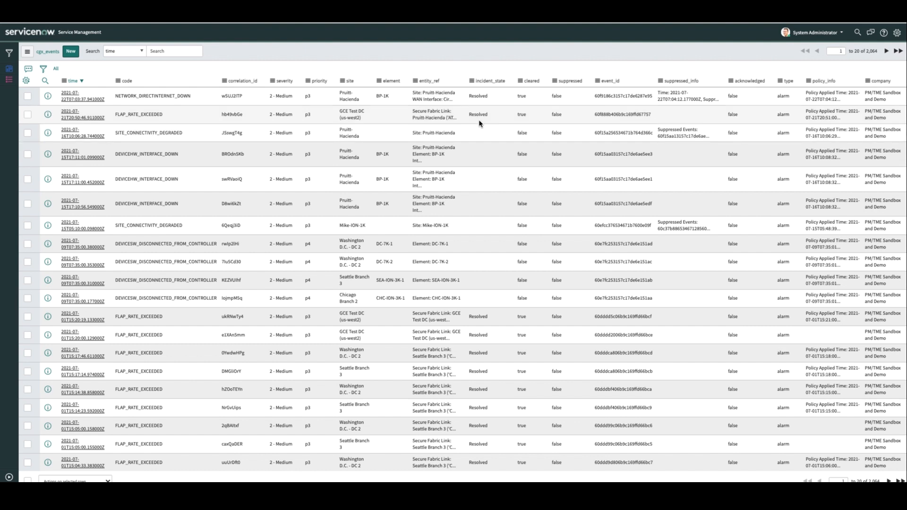
- Scroll the ServiceNow cgx_events list to check incoming SD-WAN events
scroll("down", 3)
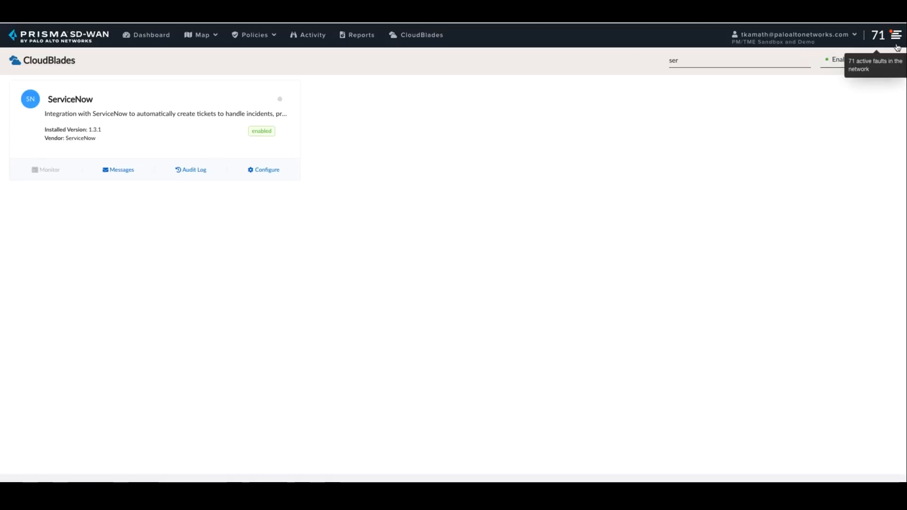
- Add a 'maintenance ongoing' note to the Pruitt-Hacienda SITE CONNECTIVITY DEGRADED fault and save it
left_click(894, 34)
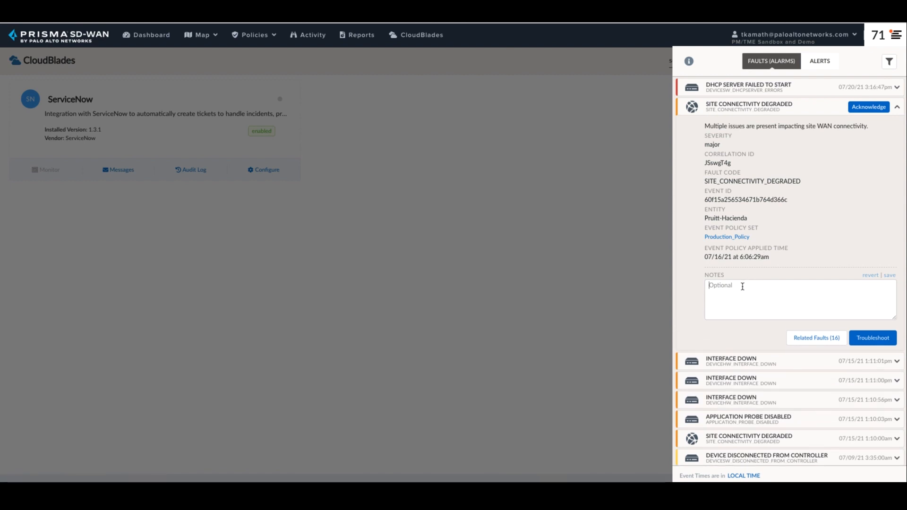
type("maintenance ongoing")
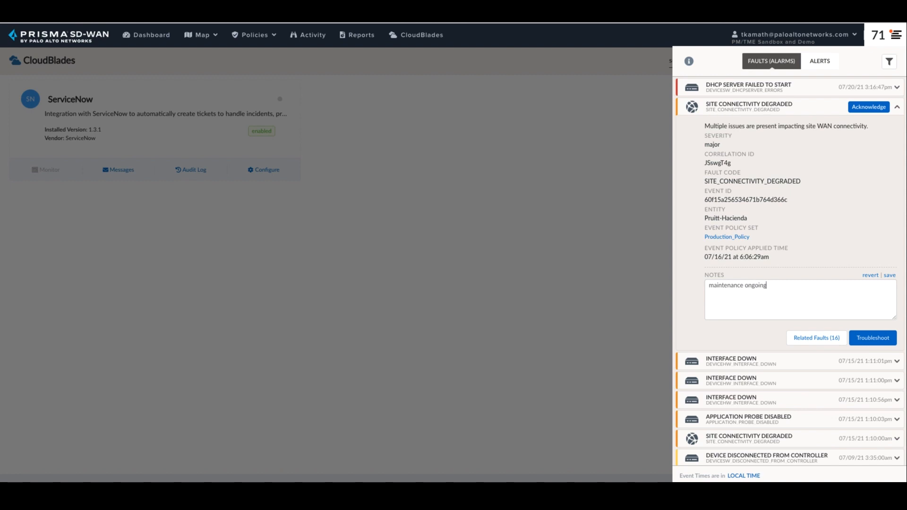
left_click(889, 275)
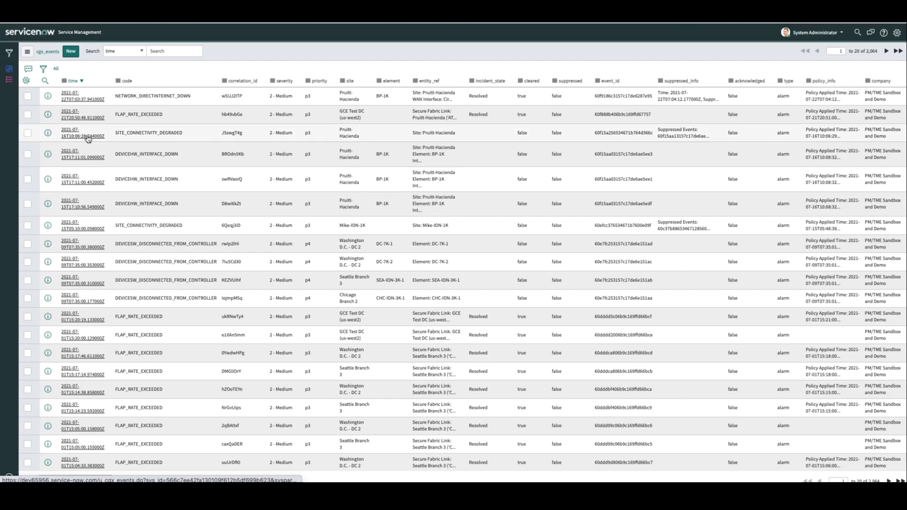
- Open the SITE_CONNECTIVITY_DEGRADED cgx_events record and scroll to its 'maintenance ongoing' note
left_click(75, 134)
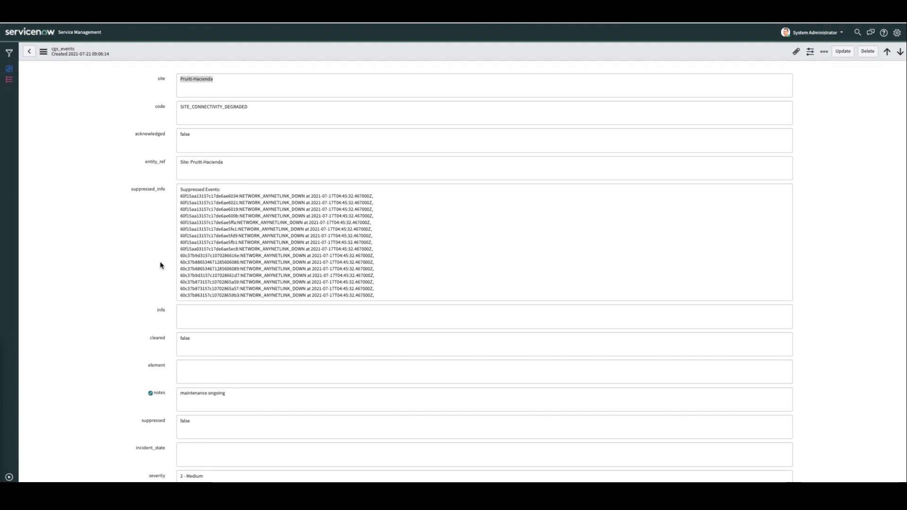
scroll("down", 3)
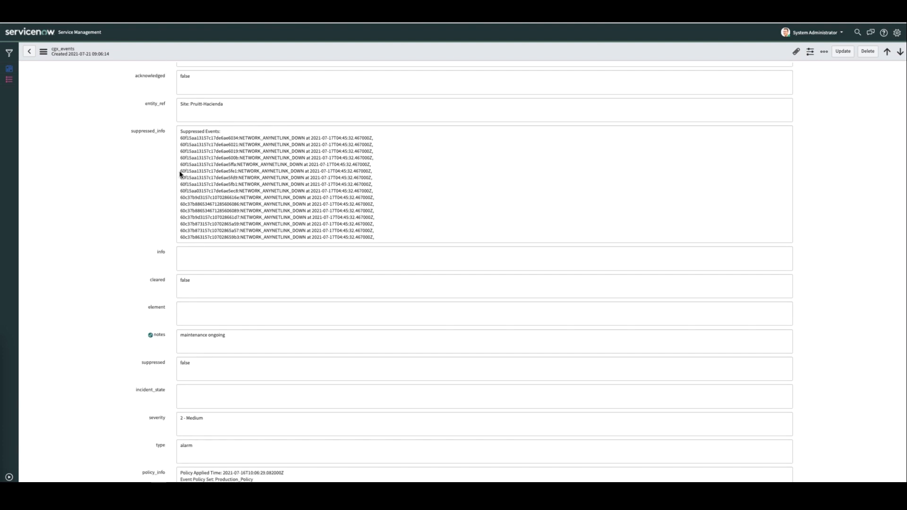
mouse_move(173, 162)
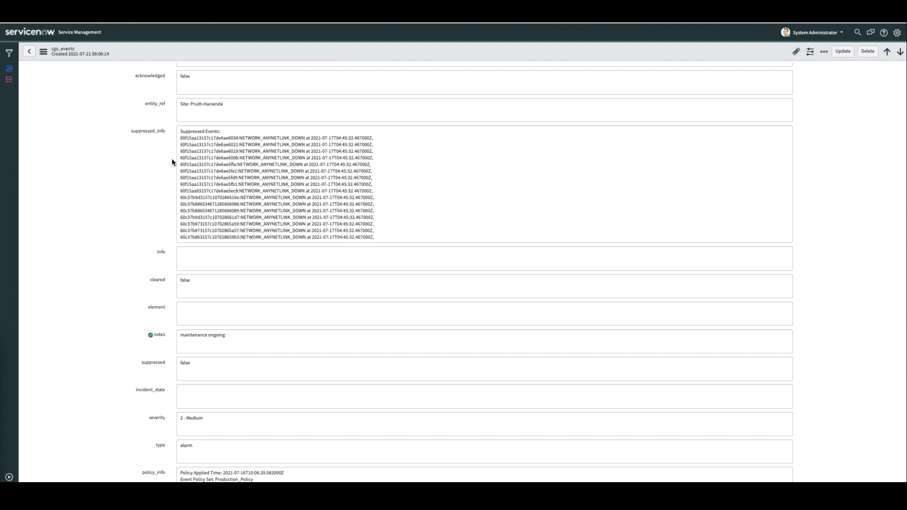
scroll("down", 3)
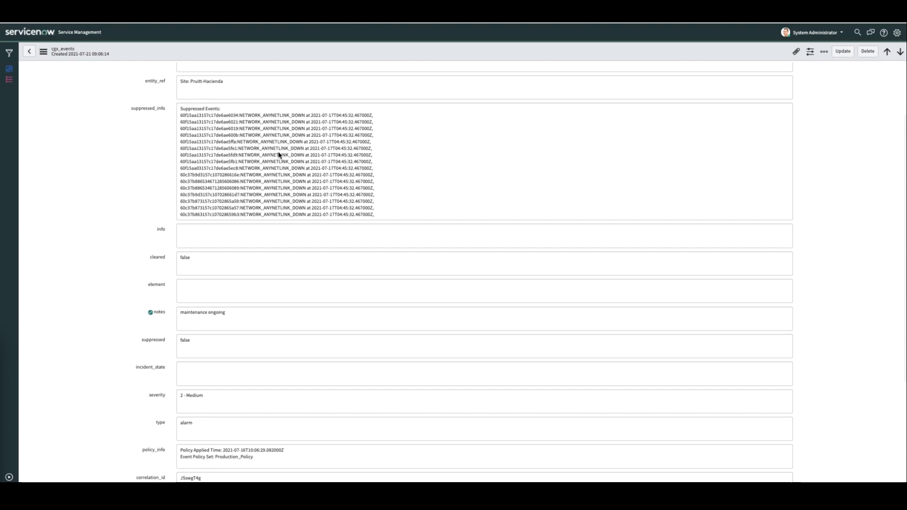